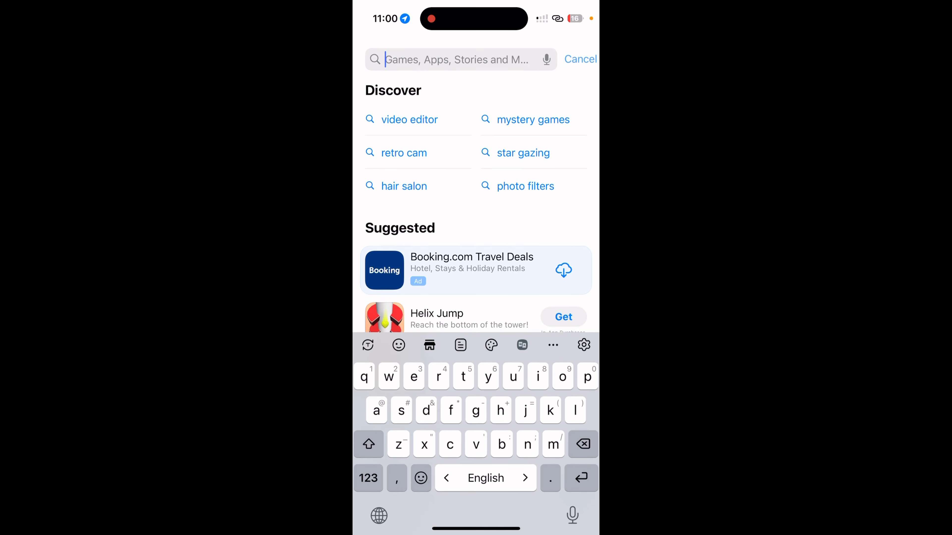
- Search the App Store for 'dji' and launch DJI Fly to its Terms of Use
text(dji)
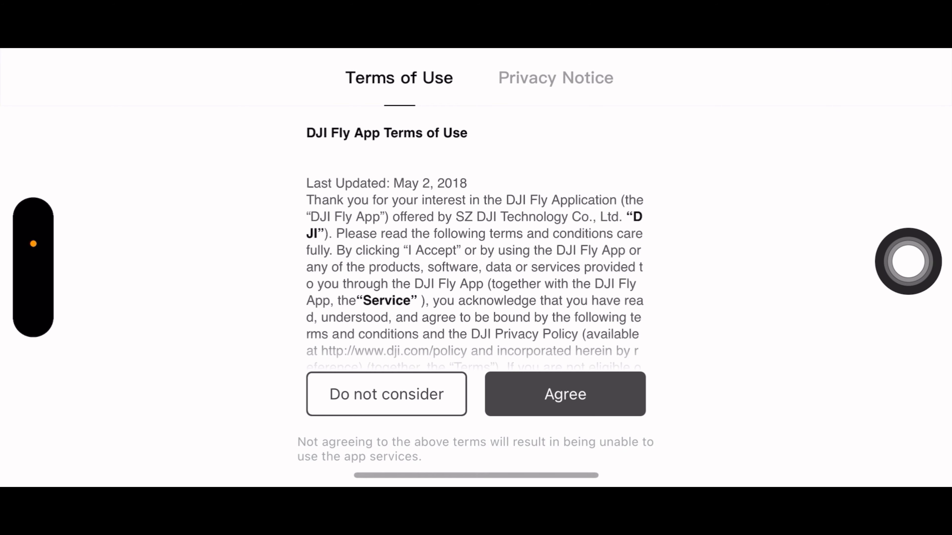
- Scroll through the Terms of Use and agree, reaching Information Authorization
scroll(down, 3)
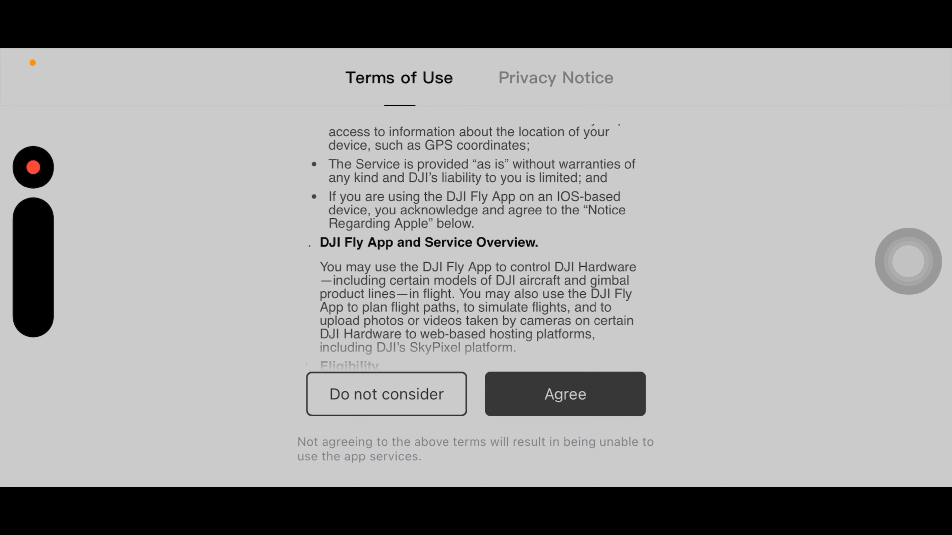
click(564, 393)
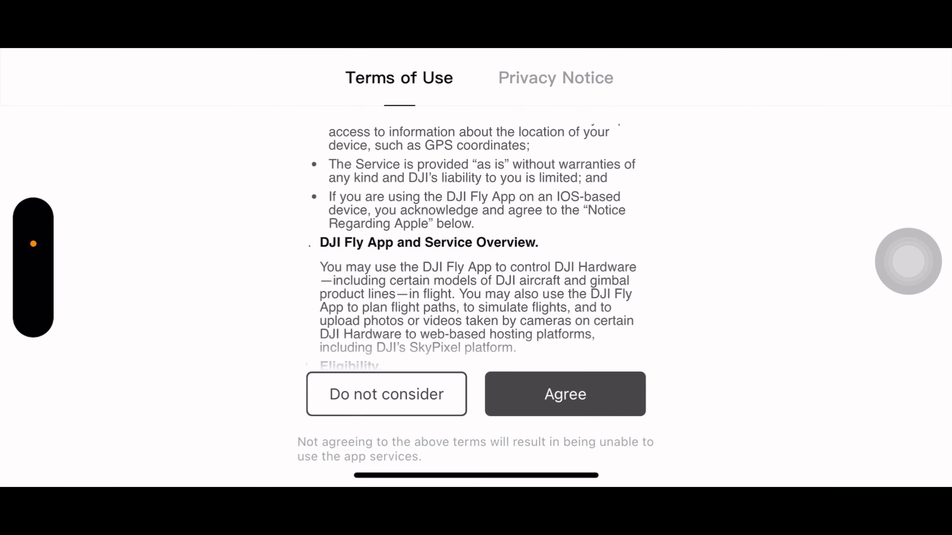
scroll(down, 3)
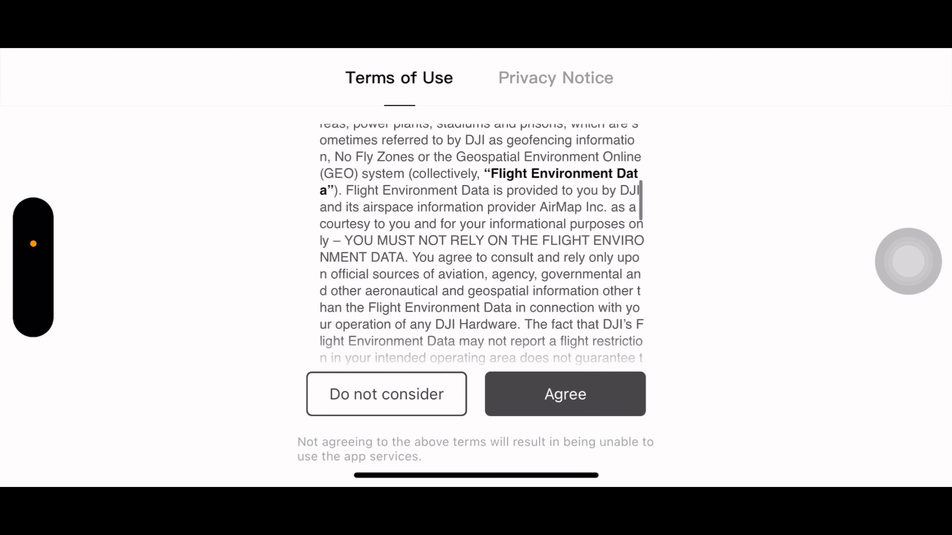
scroll(down, 3)
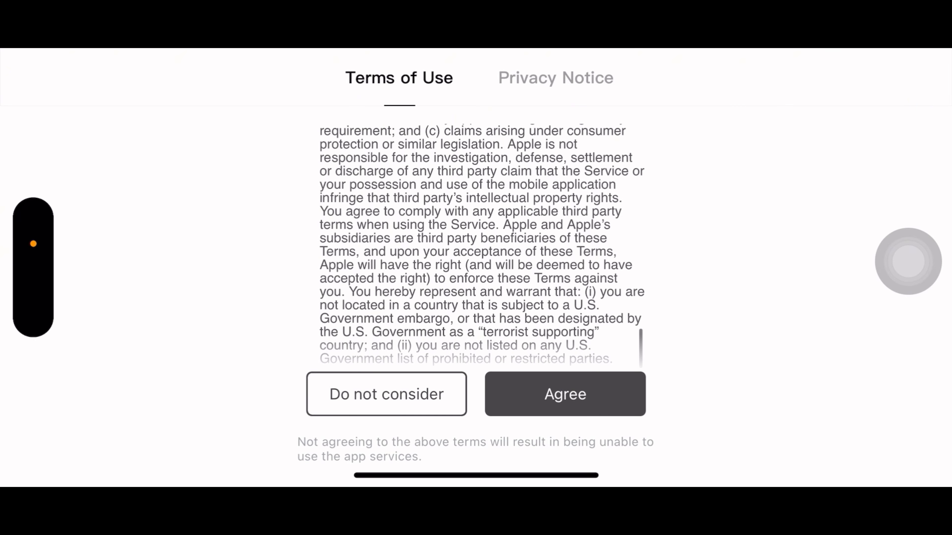
click(564, 393)
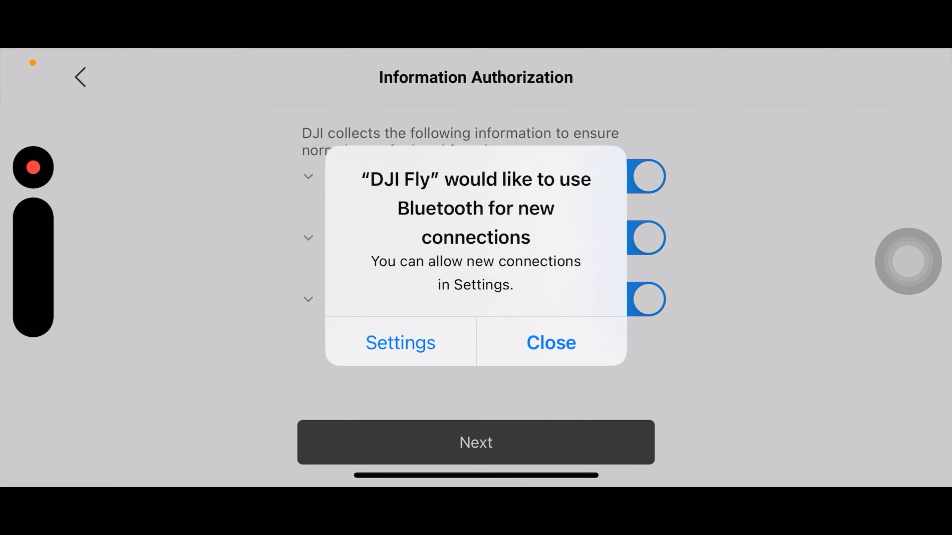
- Dismiss the Bluetooth prompt, keep all three sharing toggles on, and reach the home screen
click(550, 343)
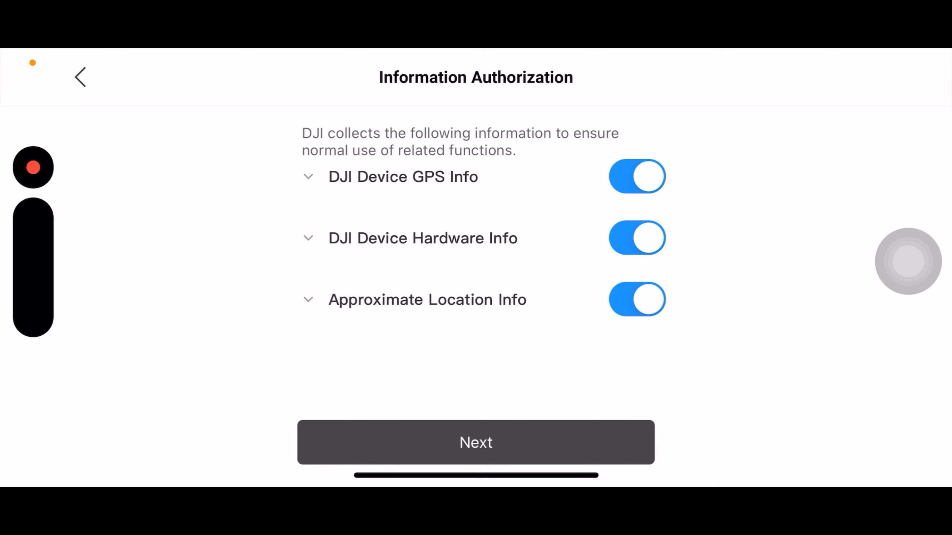
click(476, 442)
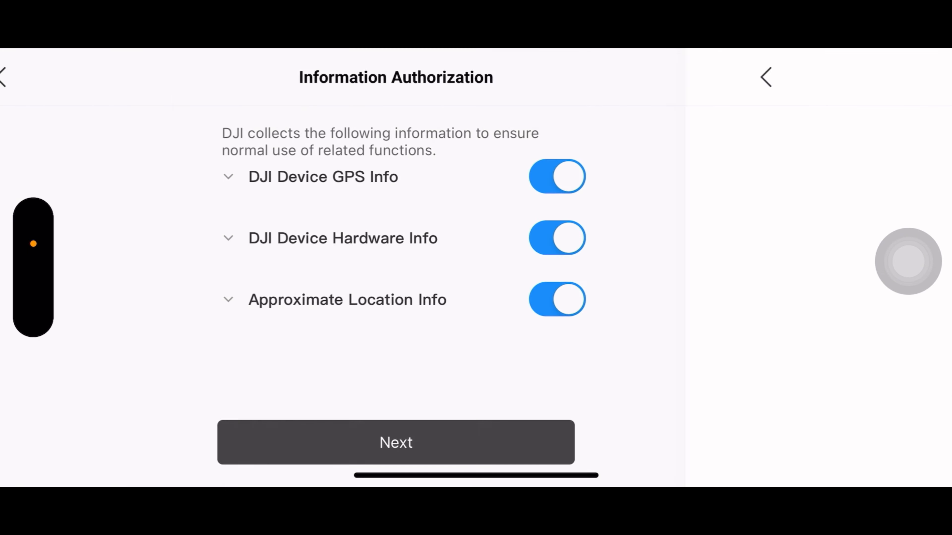
click(395, 442)
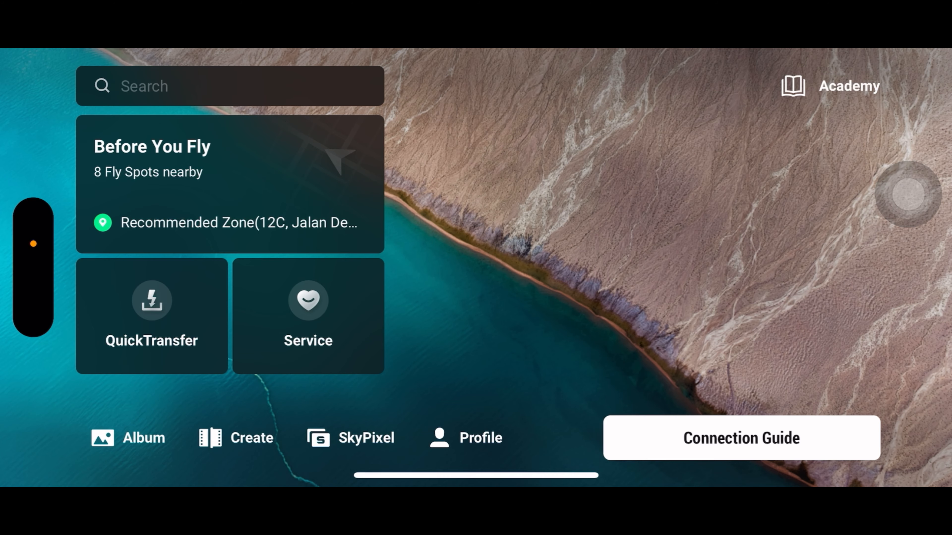
- Start the Connection Guide and choose DJI Mini 4 Pro as the aircraft
click(740, 438)
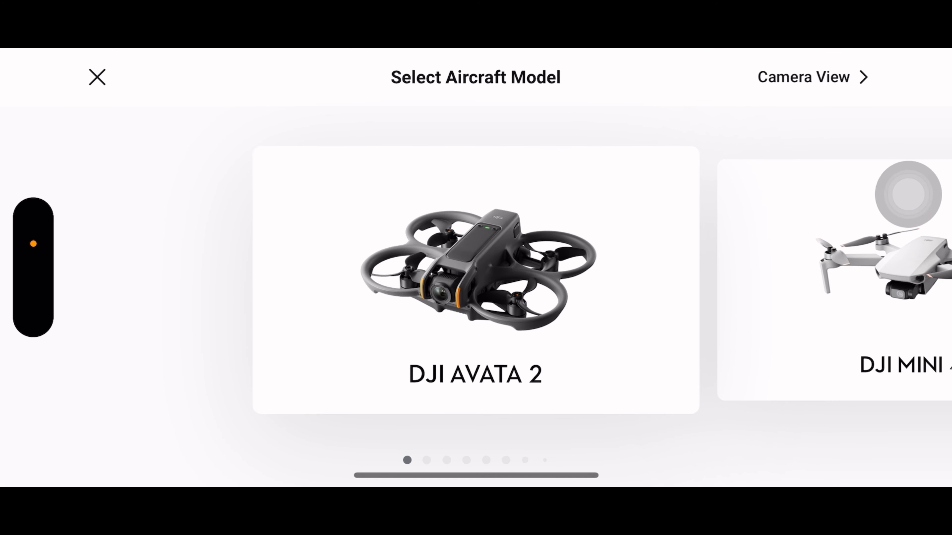
scroll(left, 3)
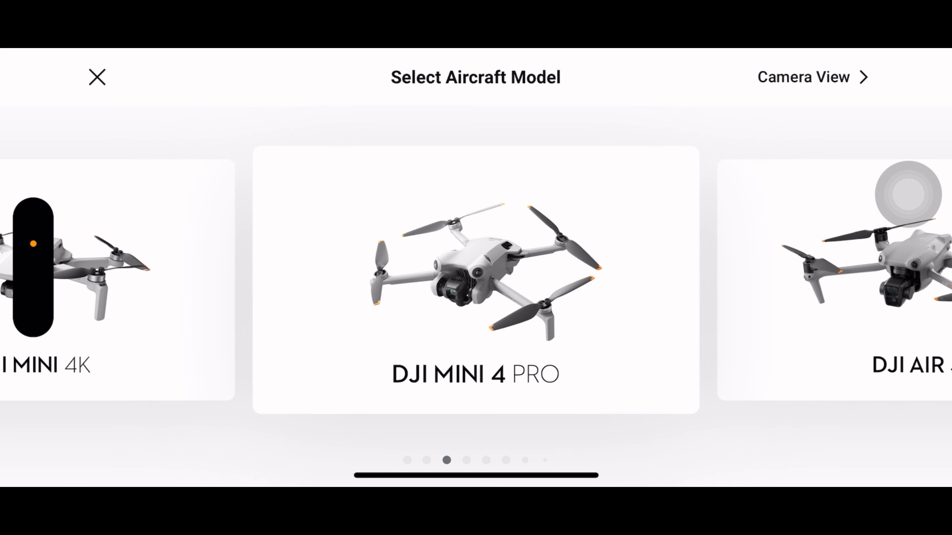
click(475, 279)
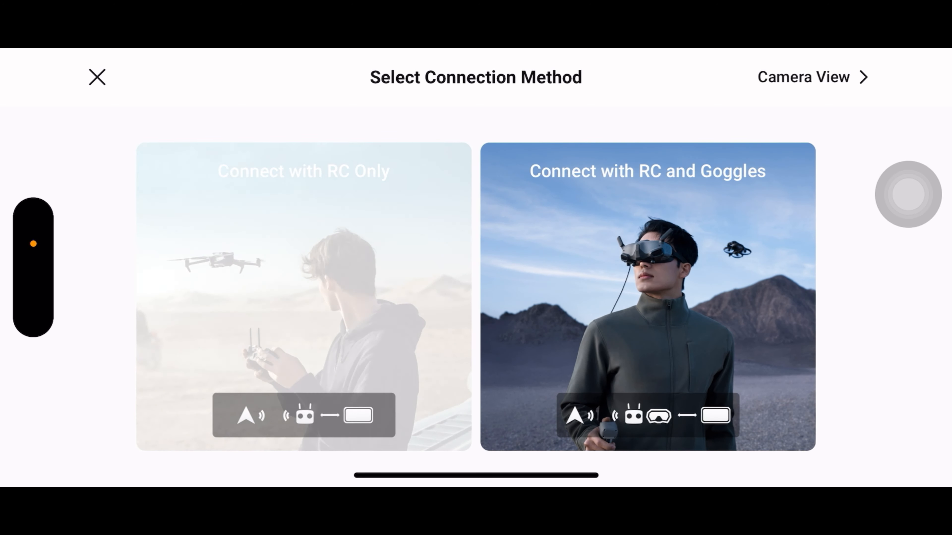
- Choose Connect with RC Only and reselect DJI Mini 4 Pro to reach the connecting steps
click(303, 296)
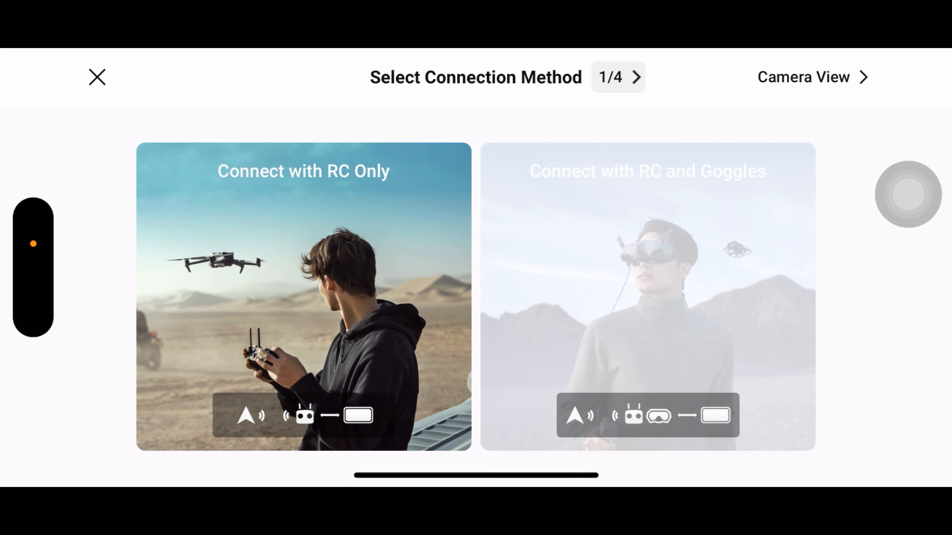
click(648, 295)
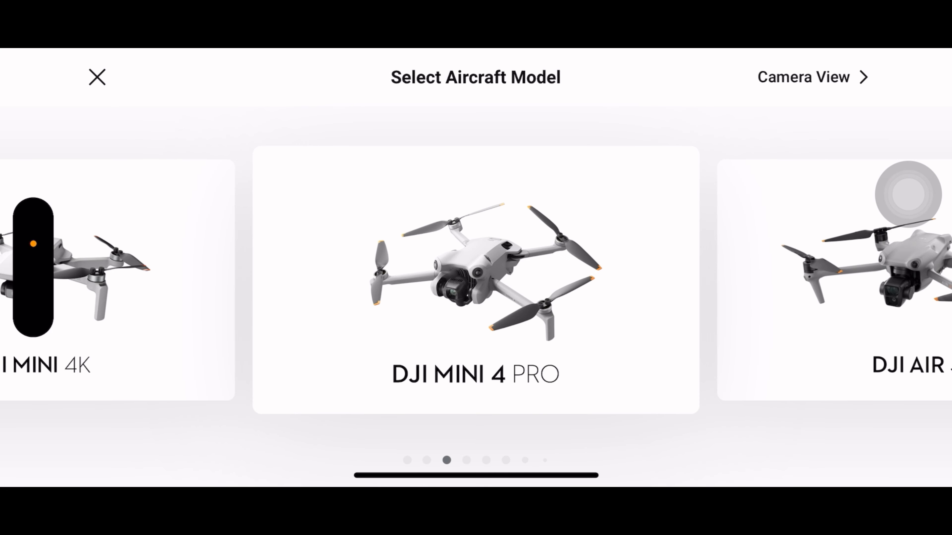
click(476, 279)
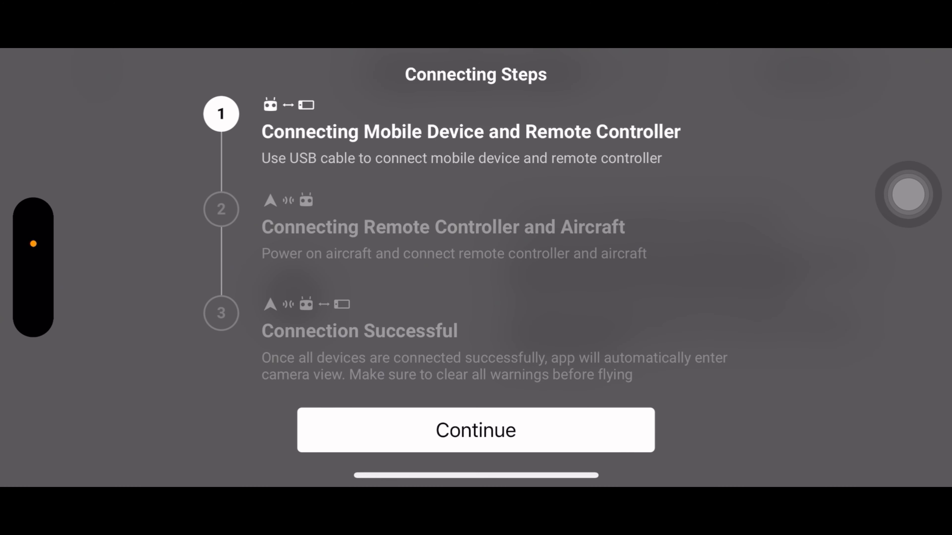
- Continue past the Connecting Steps overview and switch to the Camera app
click(475, 430)
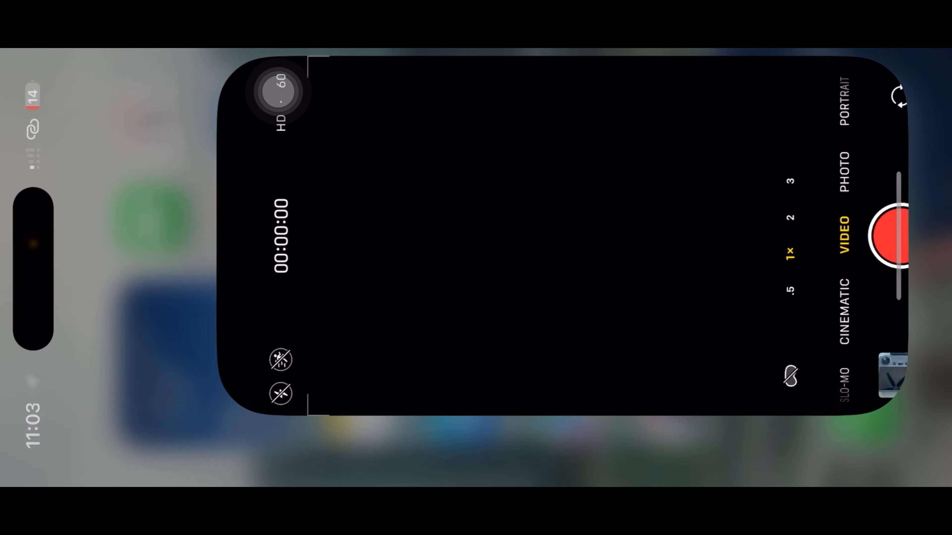
- Start filming the RC 2 and advance its wizard to the Wi-Fi network list
click(892, 237)
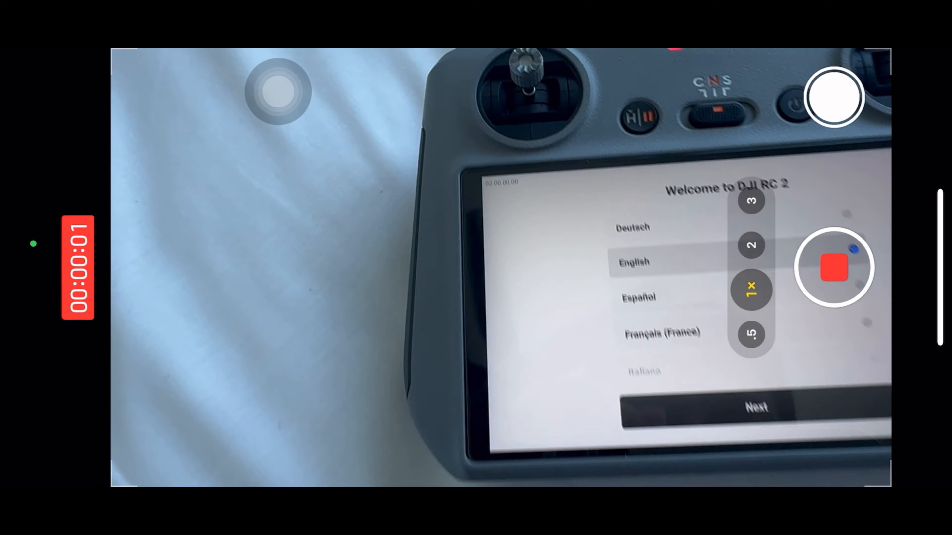
click(756, 408)
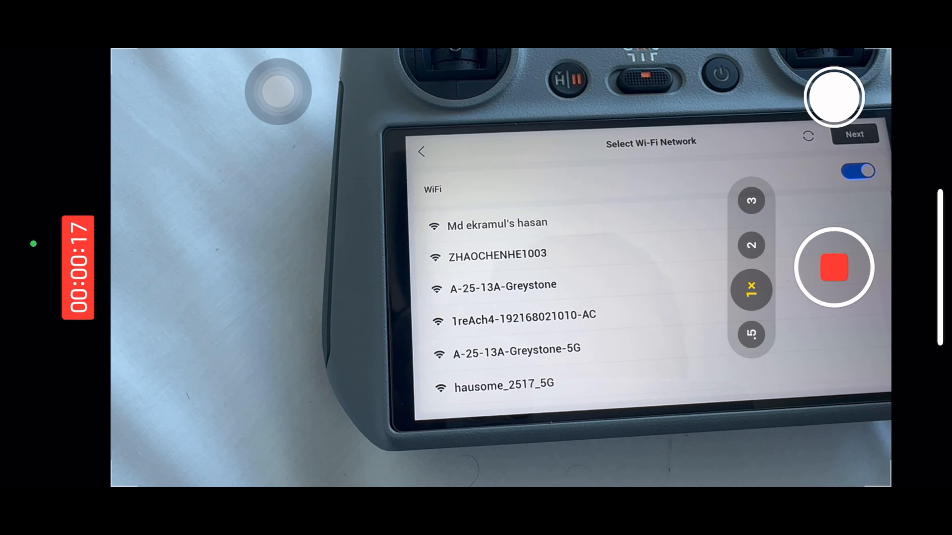
- Join the home Wi-Fi network on the RC 2 and continue to the Time page
click(496, 224)
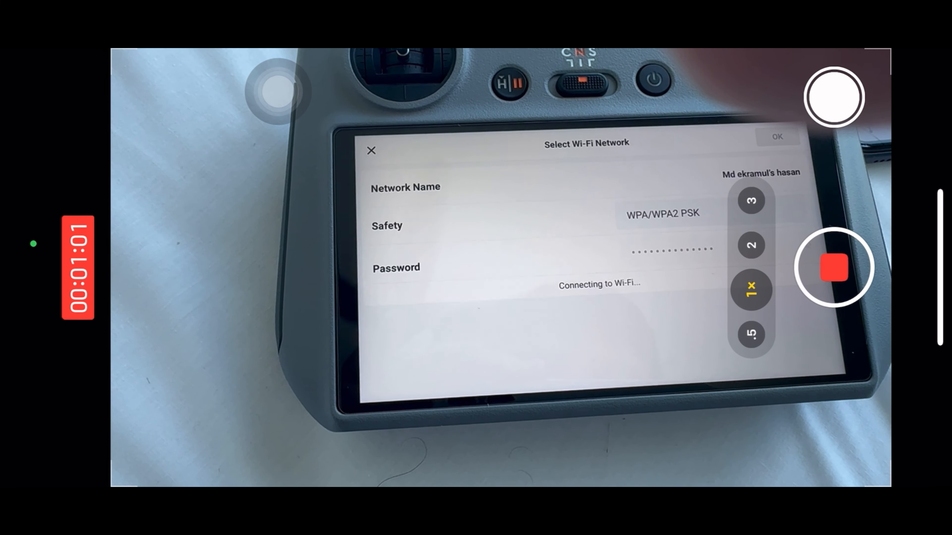
click(371, 150)
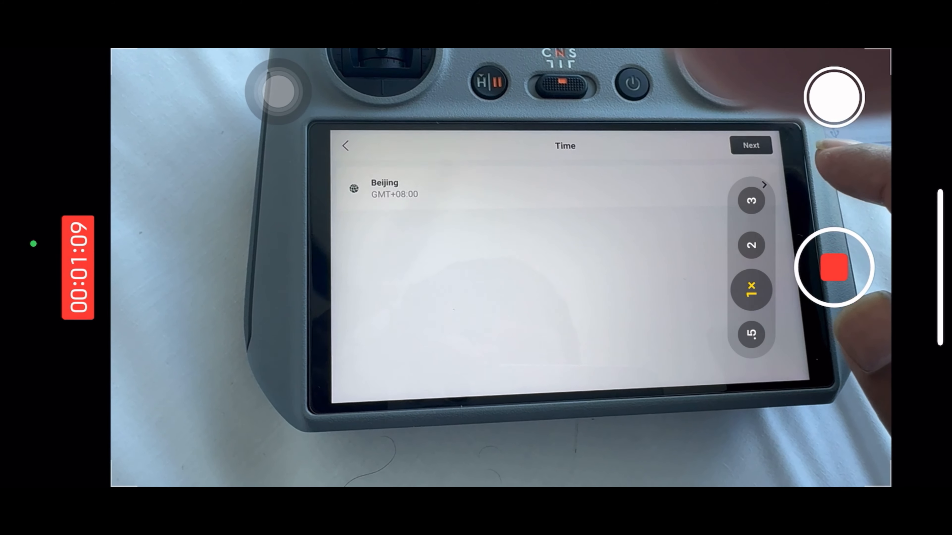
- Set the RC 2 time zone to Kuala Lumpur and confirm the date and time, reaching Register
click(419, 189)
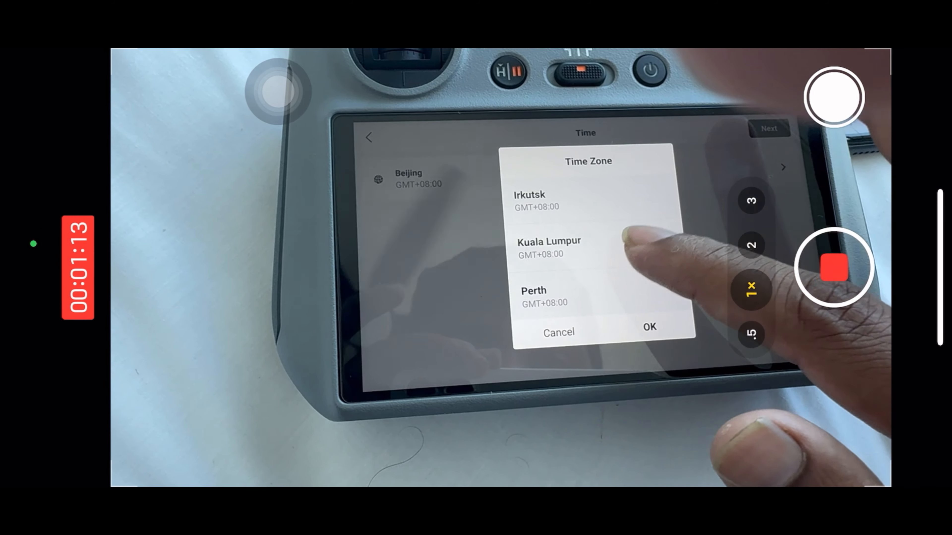
scroll(down, 3)
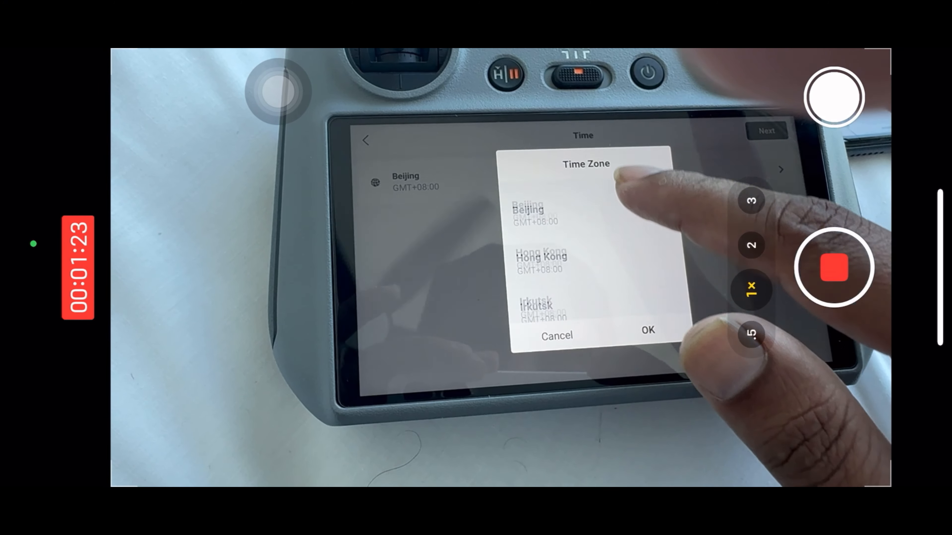
scroll(down, 3)
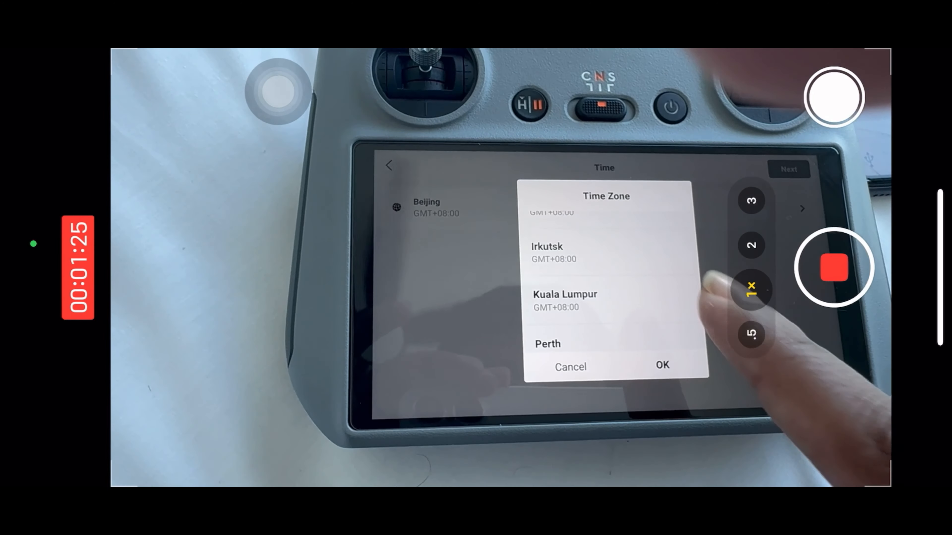
click(661, 365)
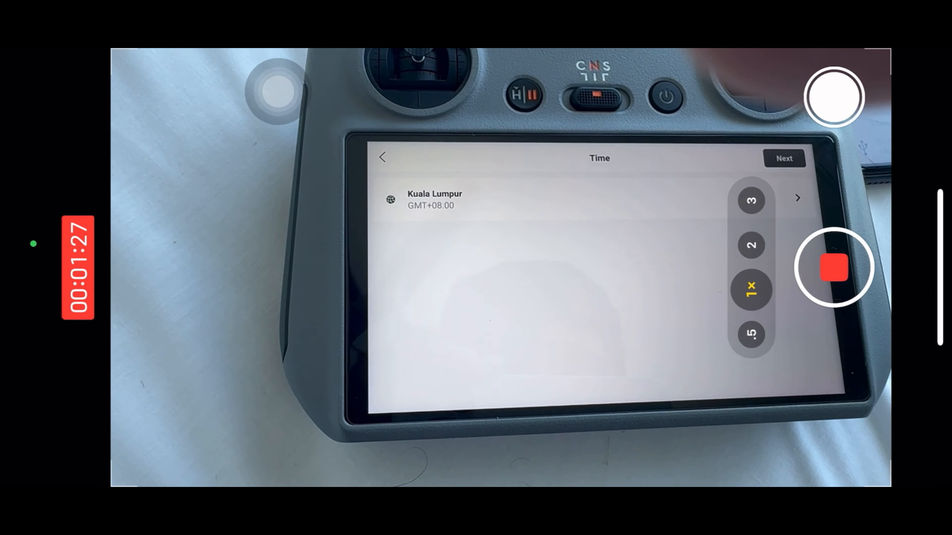
click(783, 159)
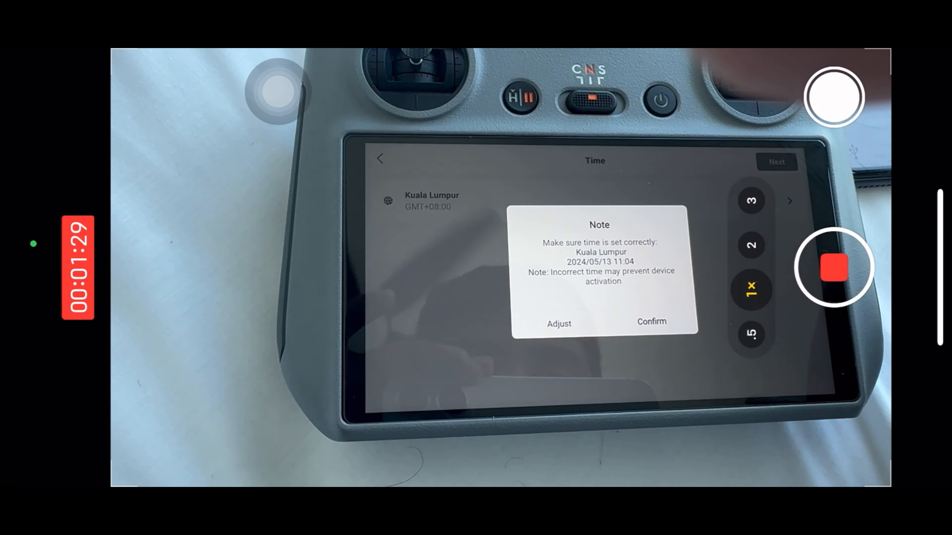
click(651, 322)
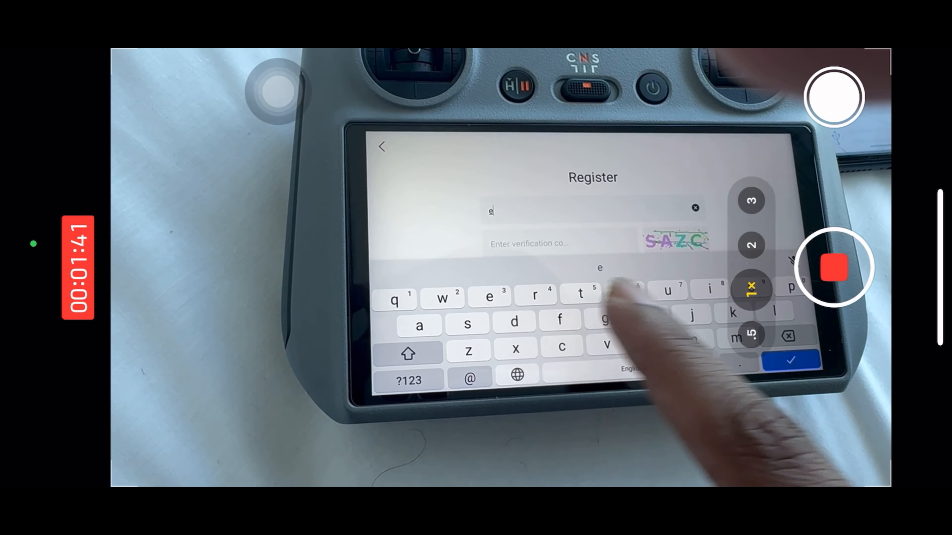
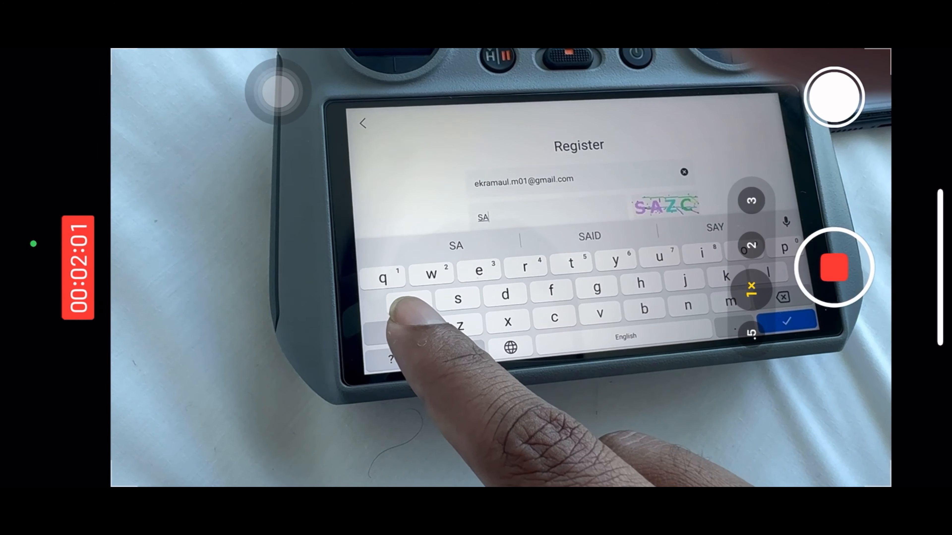
- Enter the email 'ekra' and verification code to register the DJI account on the RC 2
click(462, 322)
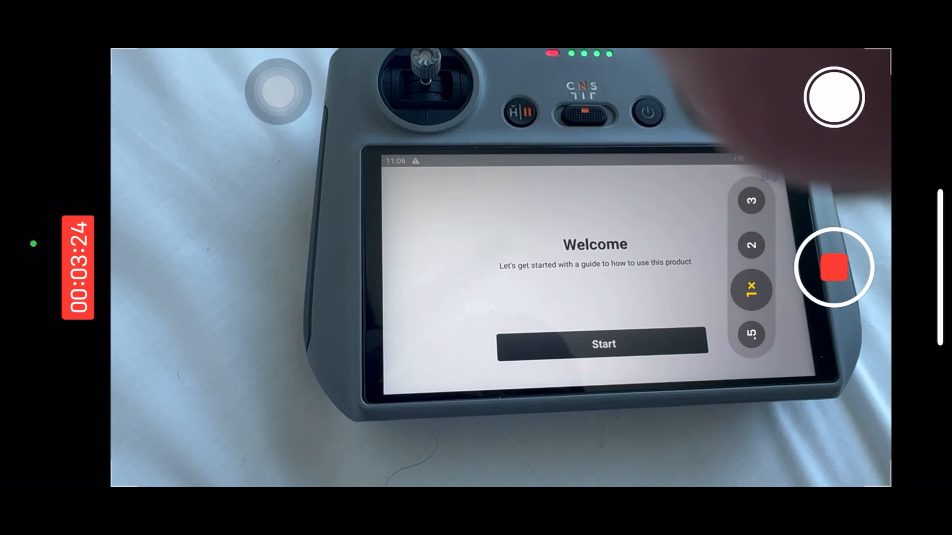
- Step through the RC 2 welcome guide and go to DJI Fly's Information Authorization page
click(603, 344)
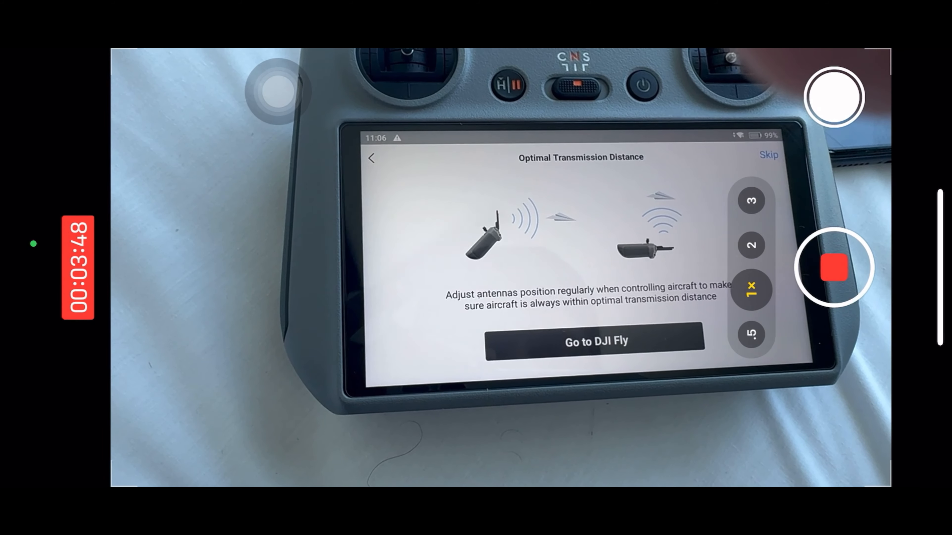
click(594, 340)
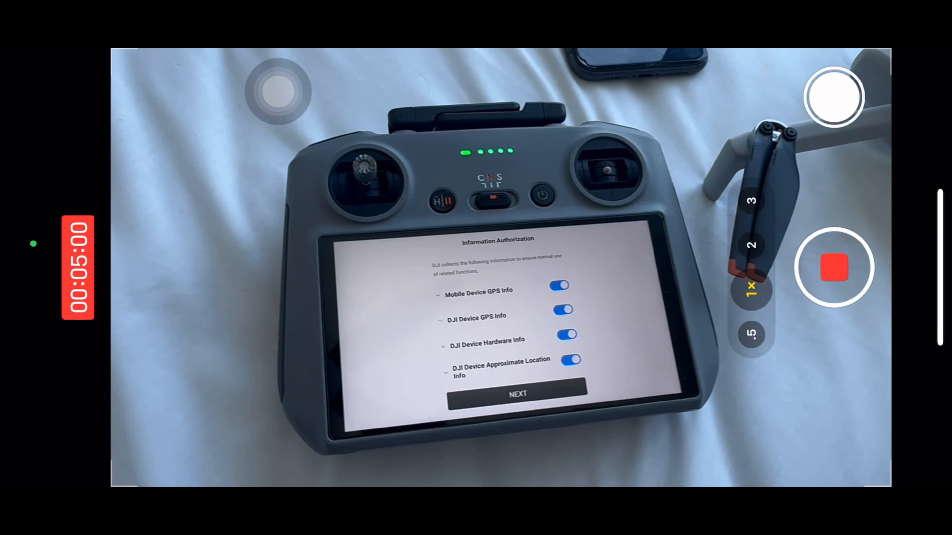
- Accept the Information Authorization, join the Product Improvement Project and agree to activate the aircraft
click(517, 393)
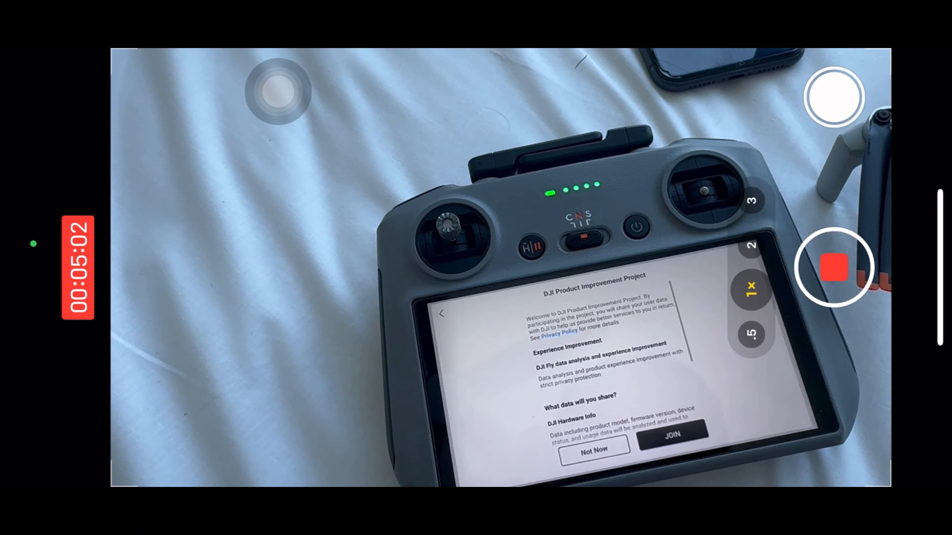
scroll(down, 3)
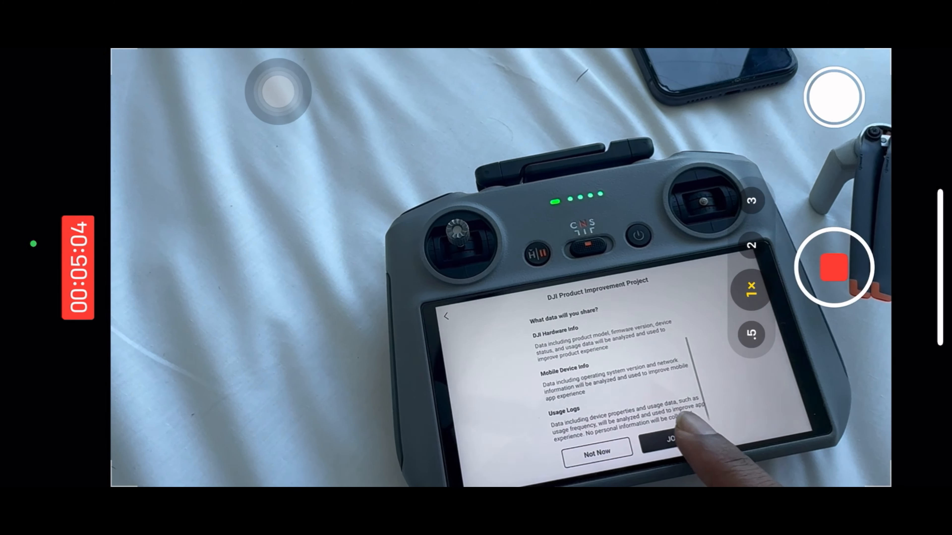
click(679, 452)
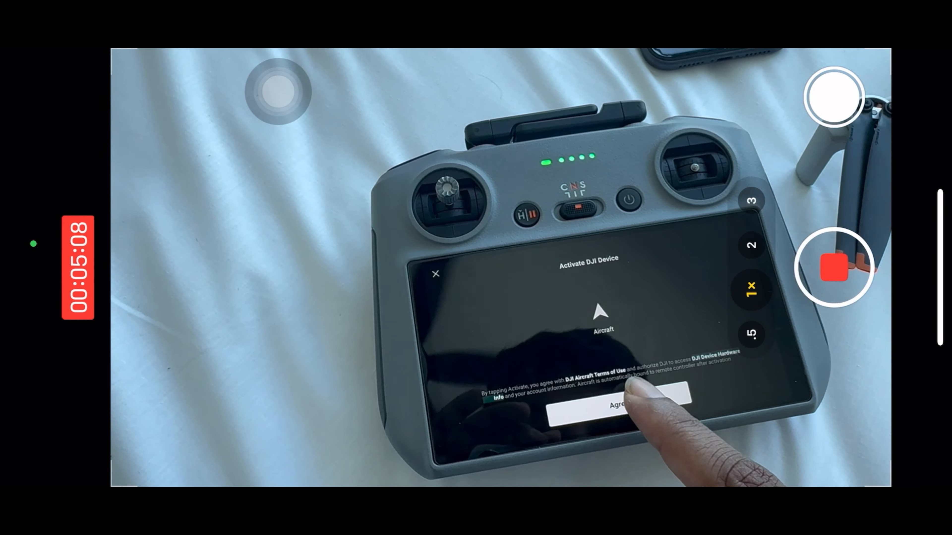
click(620, 405)
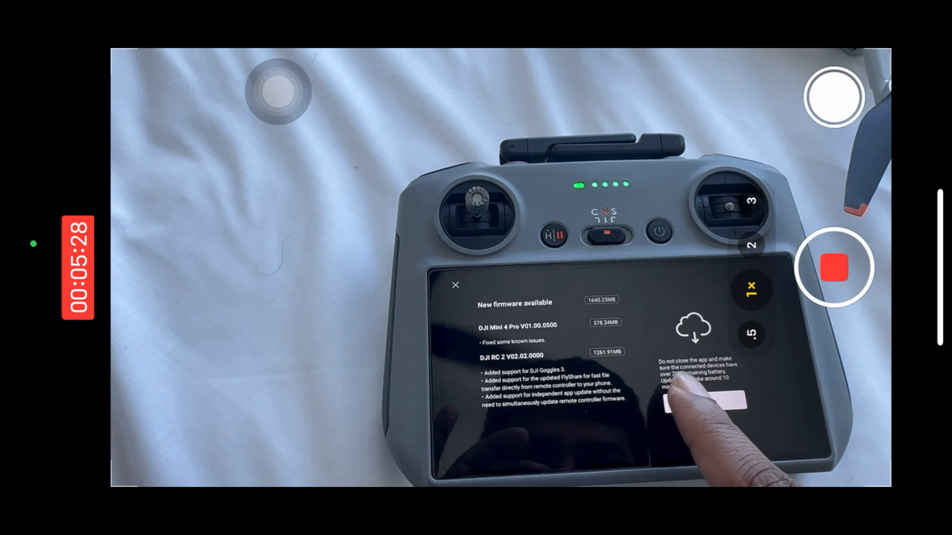
- Start downloading the new Mini 4 Pro and RC 2 firmware update
click(692, 401)
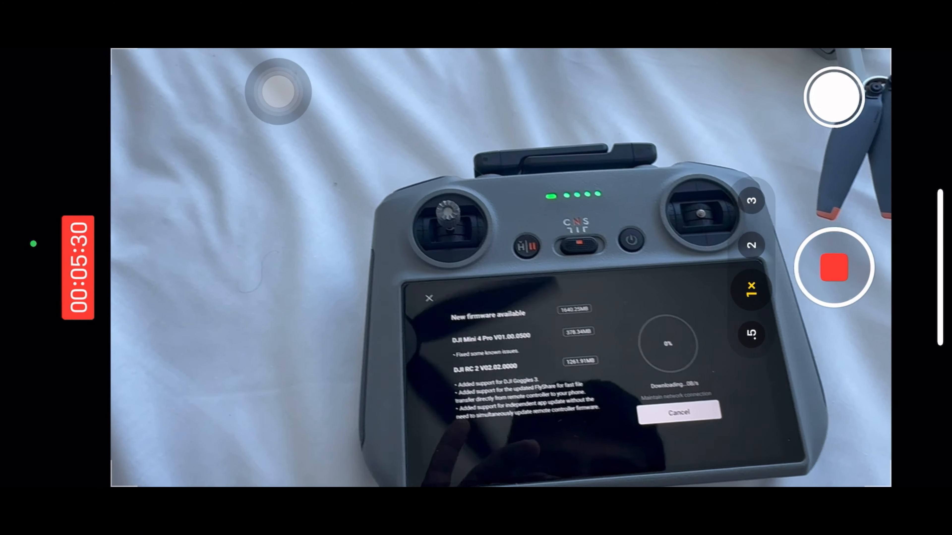